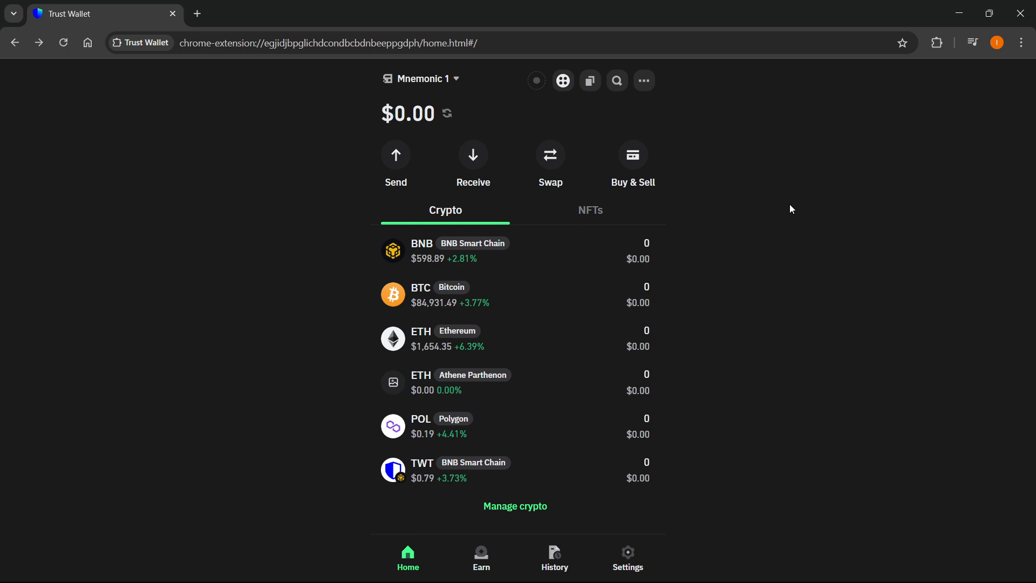
pyautogui.moveTo(765, 204)
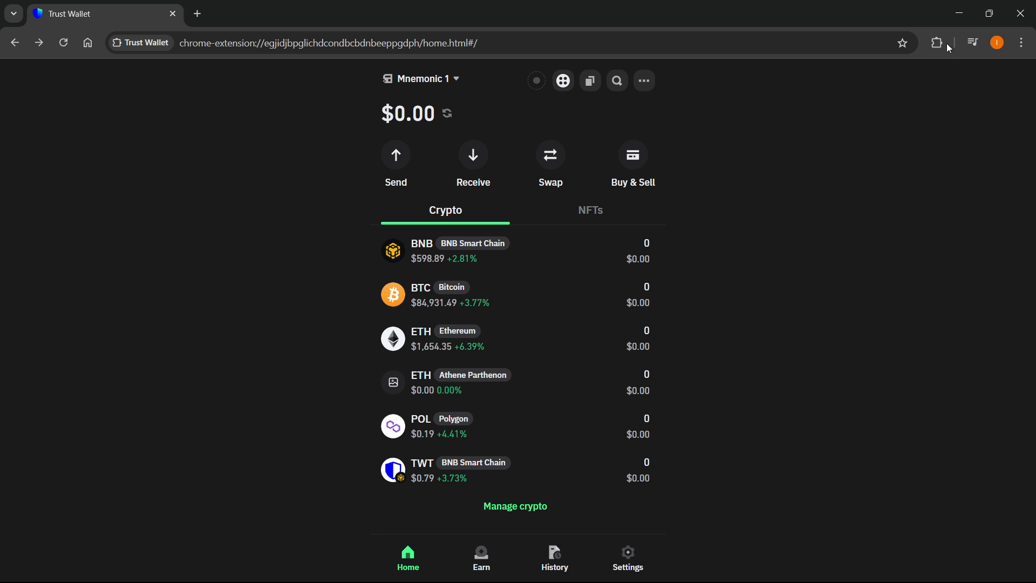
# - Launch the Trust Wallet extension, open Buy & Sell, and enter $100 USD to spend on ETH
pyautogui.click(935, 43)
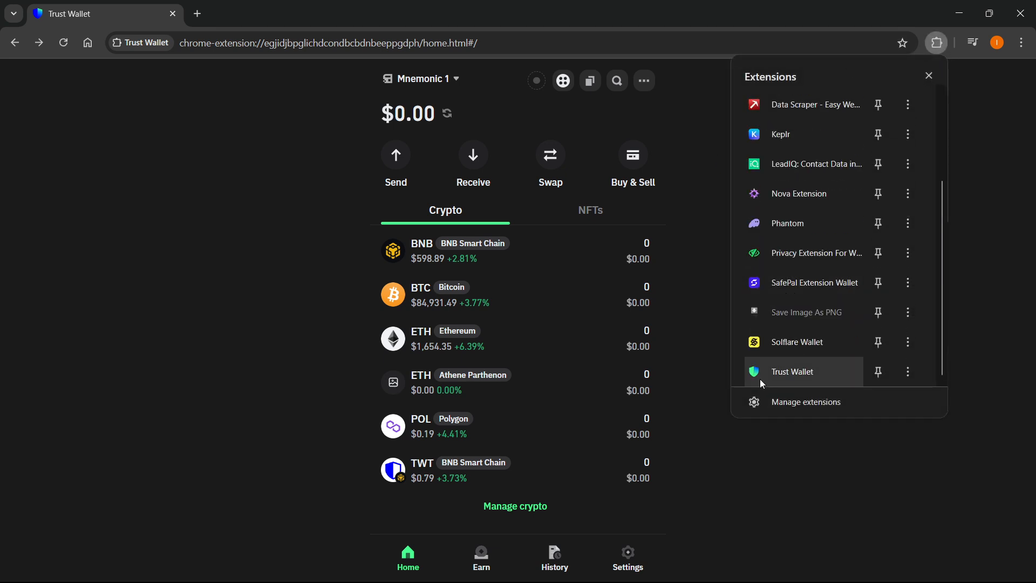
pyautogui.moveTo(780, 367)
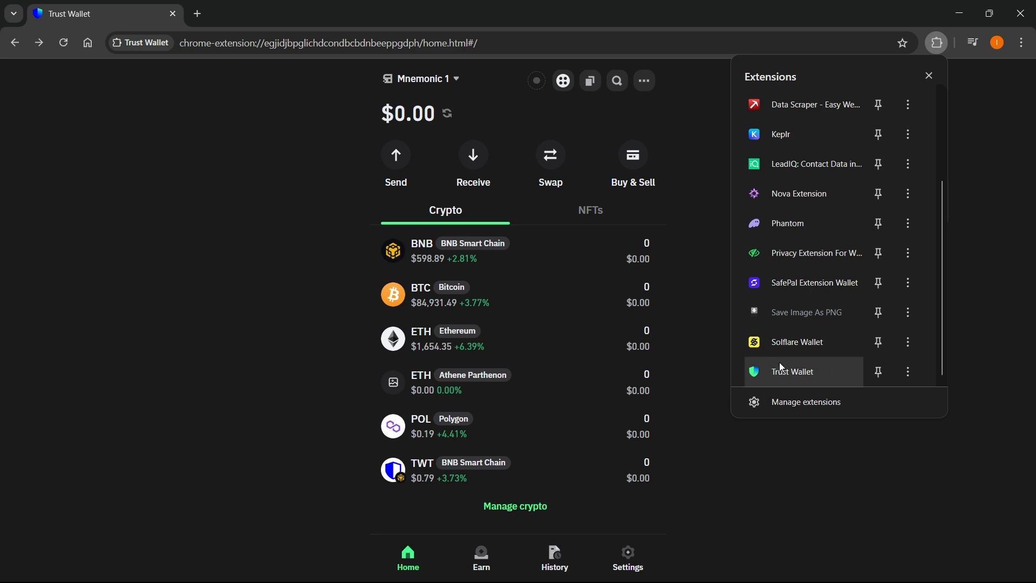
pyautogui.click(677, 316)
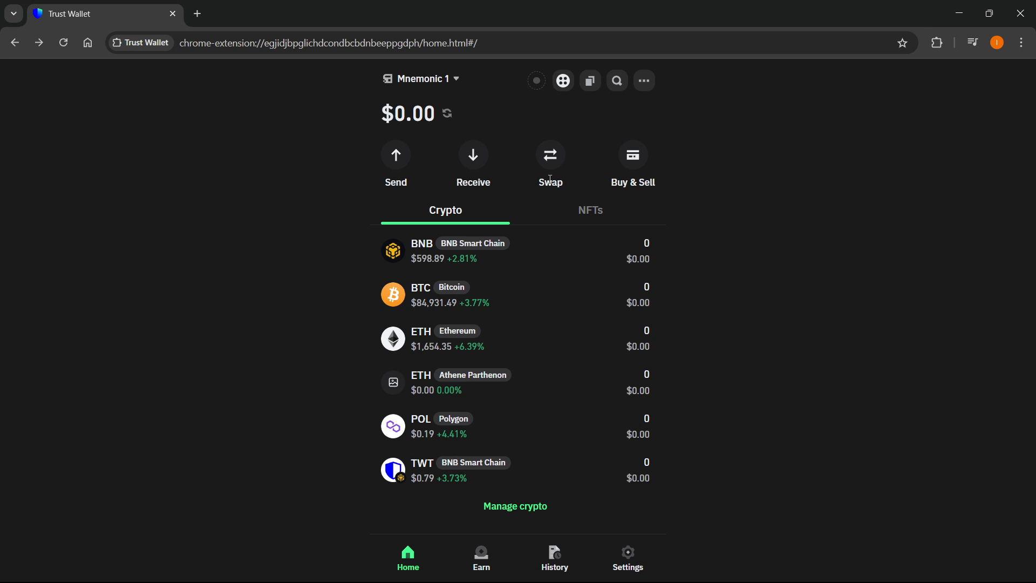
pyautogui.moveTo(753, 224)
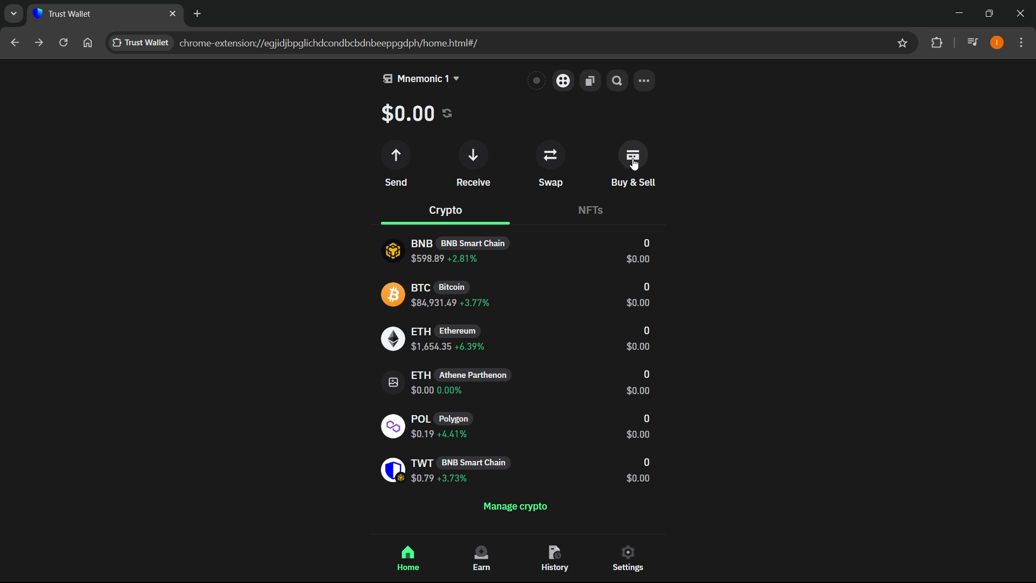
pyautogui.moveTo(631, 167)
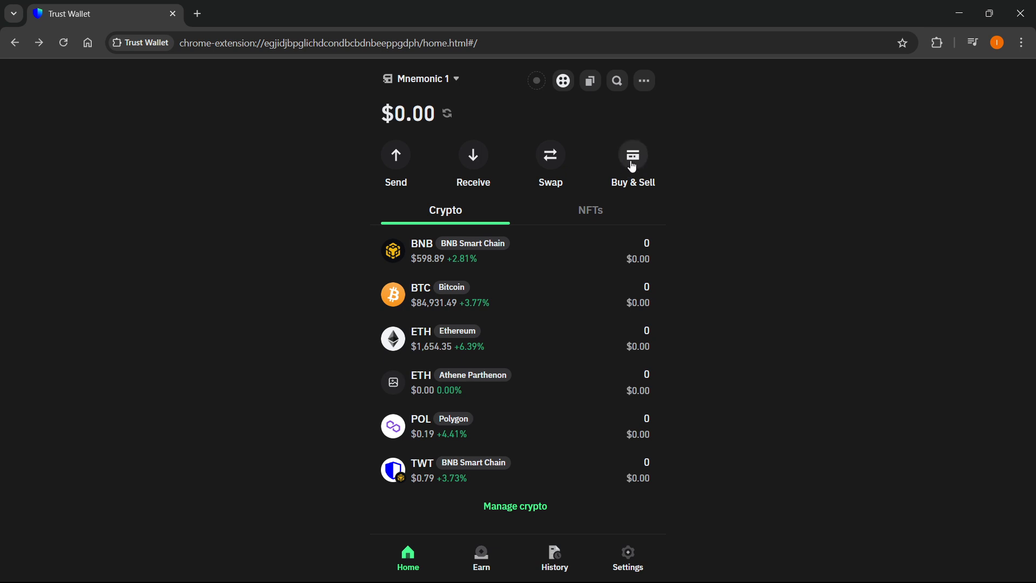
pyautogui.moveTo(505, 155)
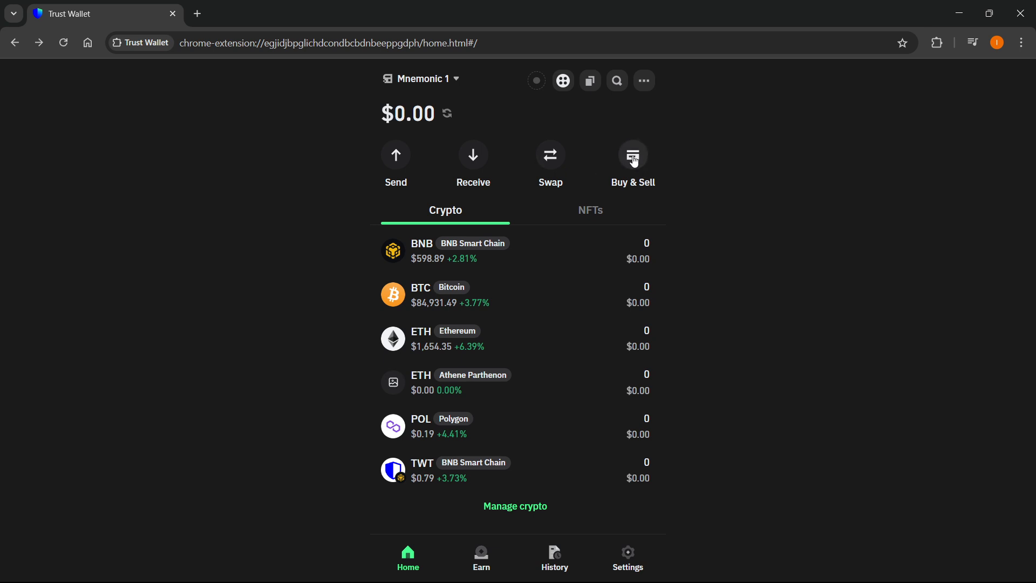
pyautogui.click(631, 157)
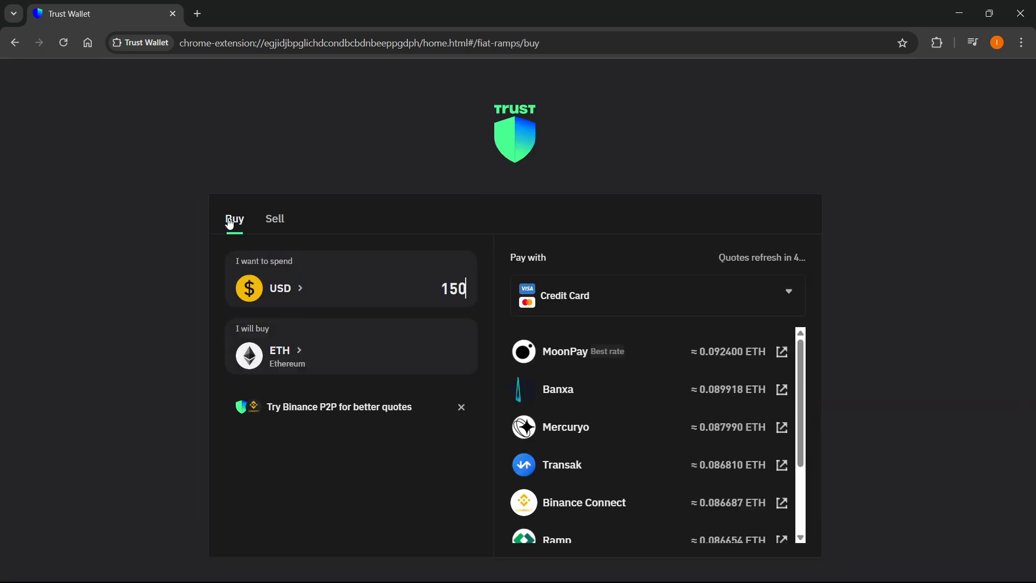
pyautogui.click(274, 219)
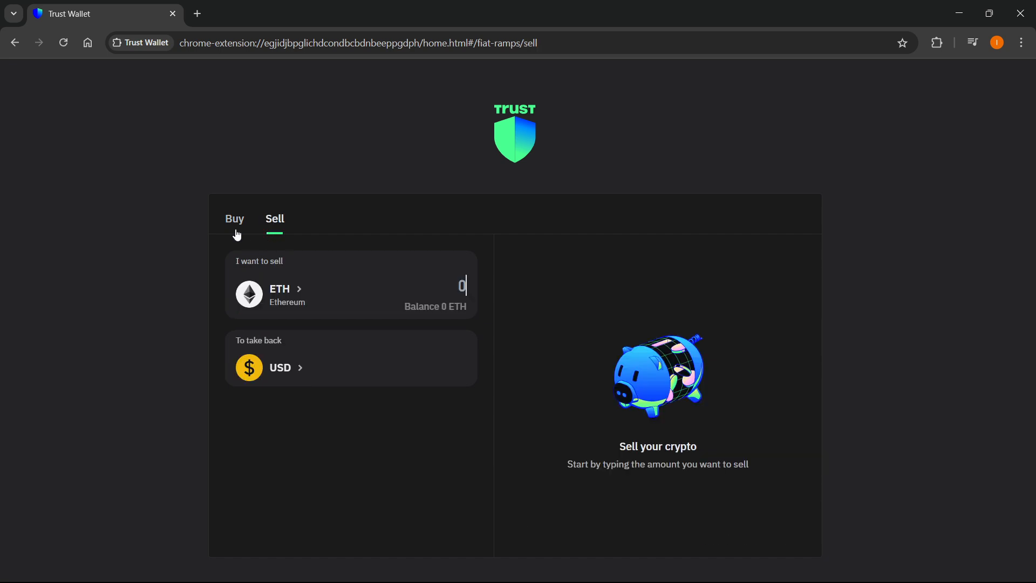
pyautogui.click(233, 219)
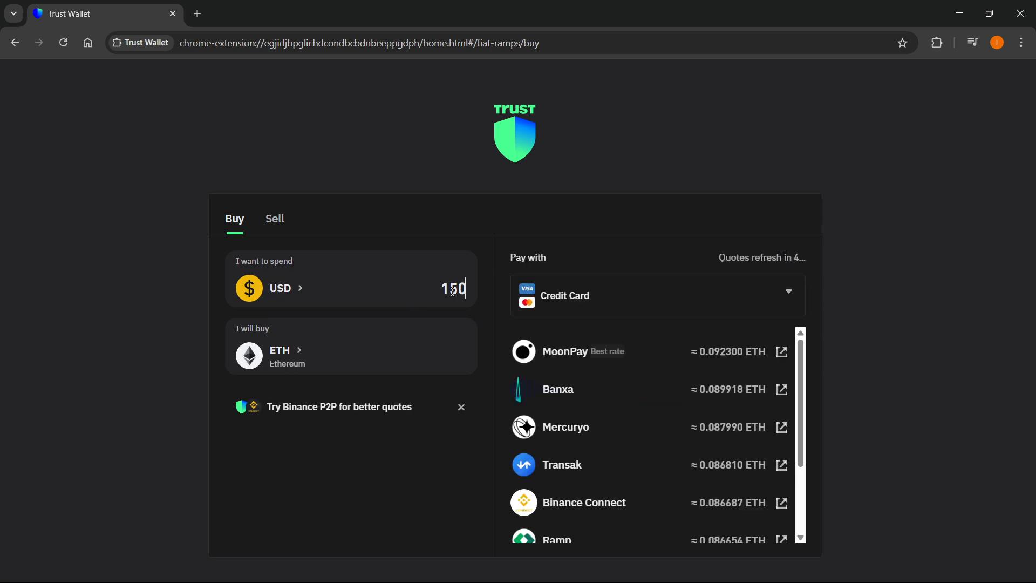
pyautogui.write('100')
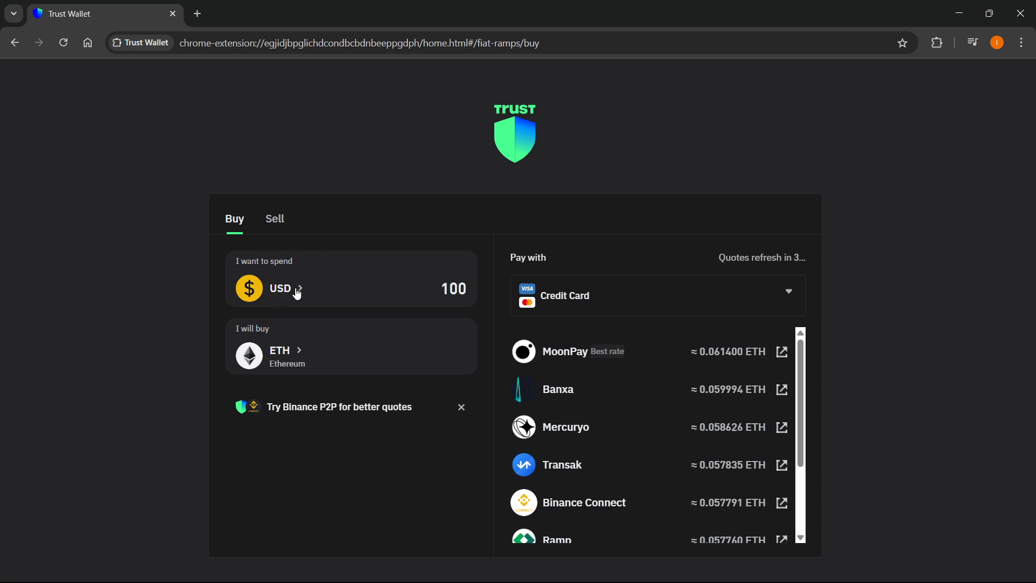
pyautogui.click(279, 289)
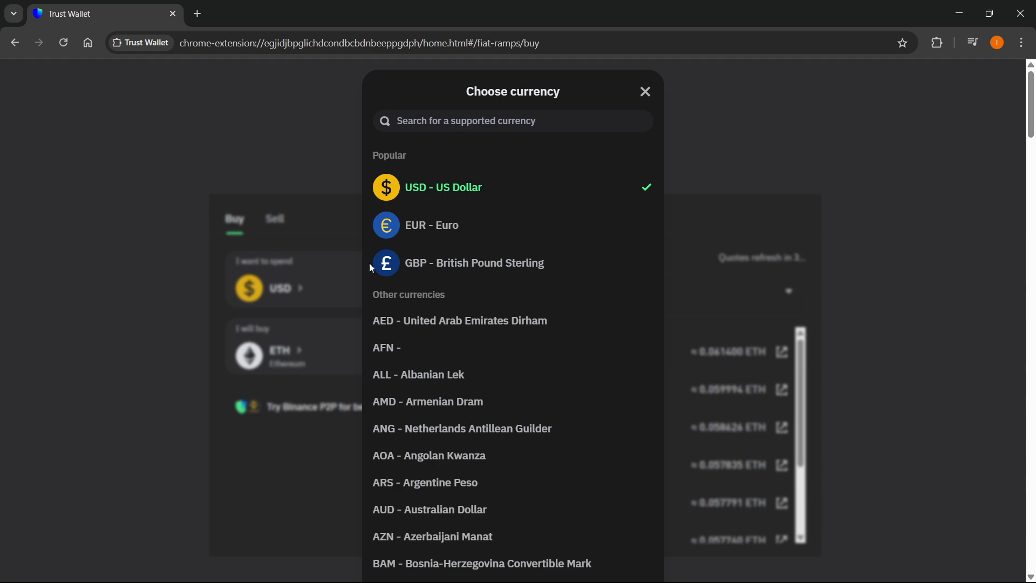
pyautogui.moveTo(422, 192)
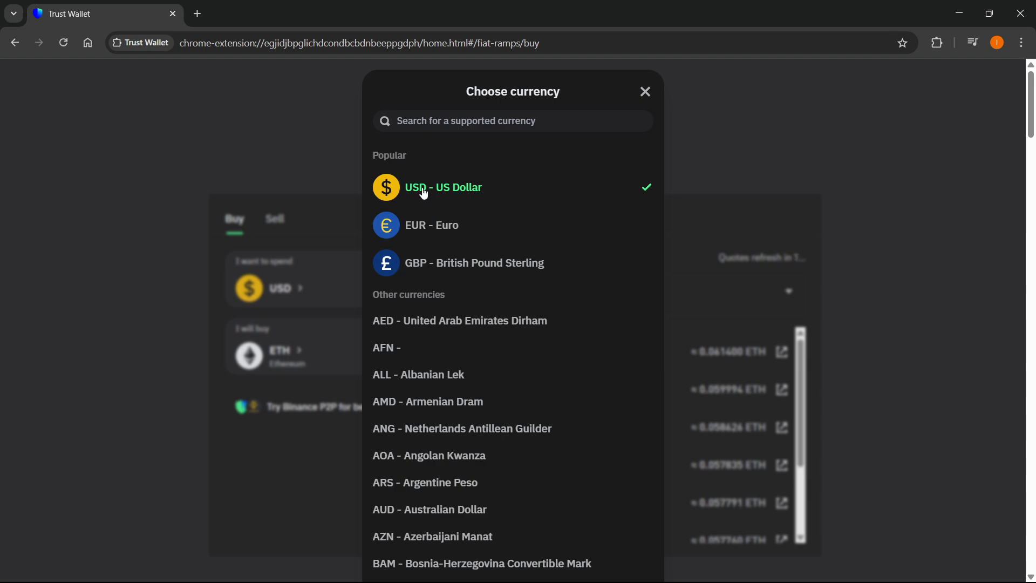
pyautogui.moveTo(457, 276)
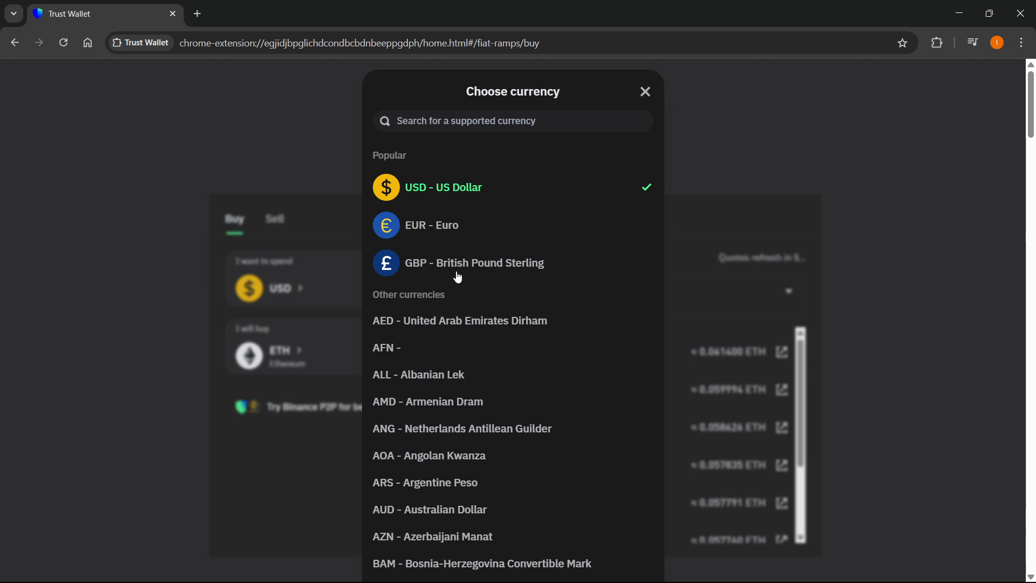
pyautogui.scroll(-3)
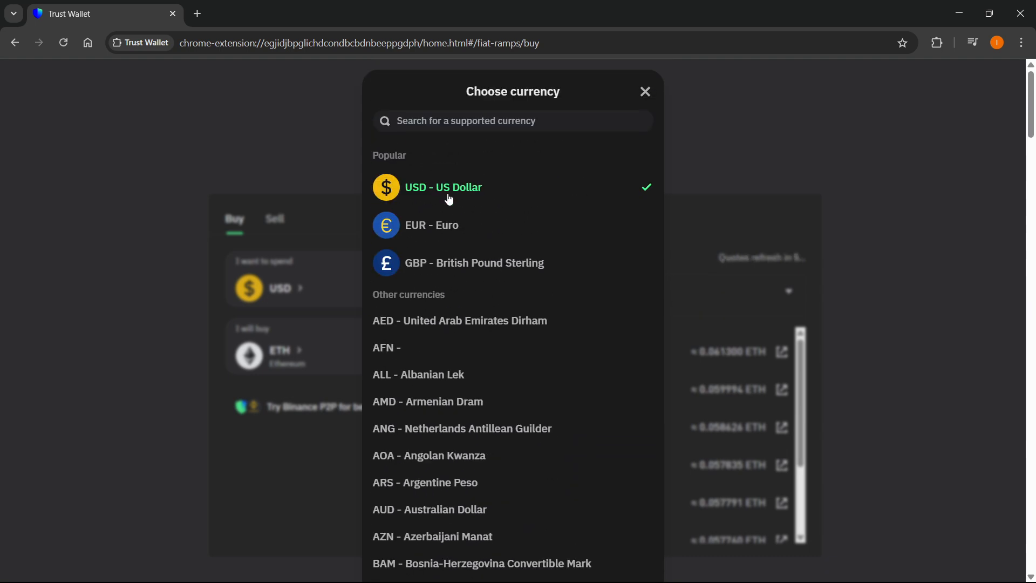
pyautogui.click(442, 187)
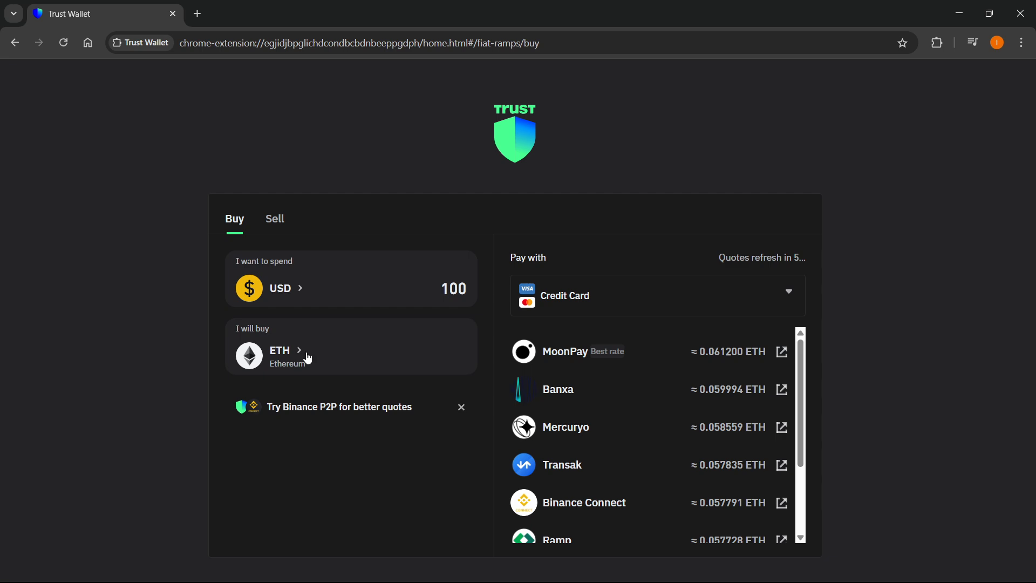
pyautogui.click(280, 350)
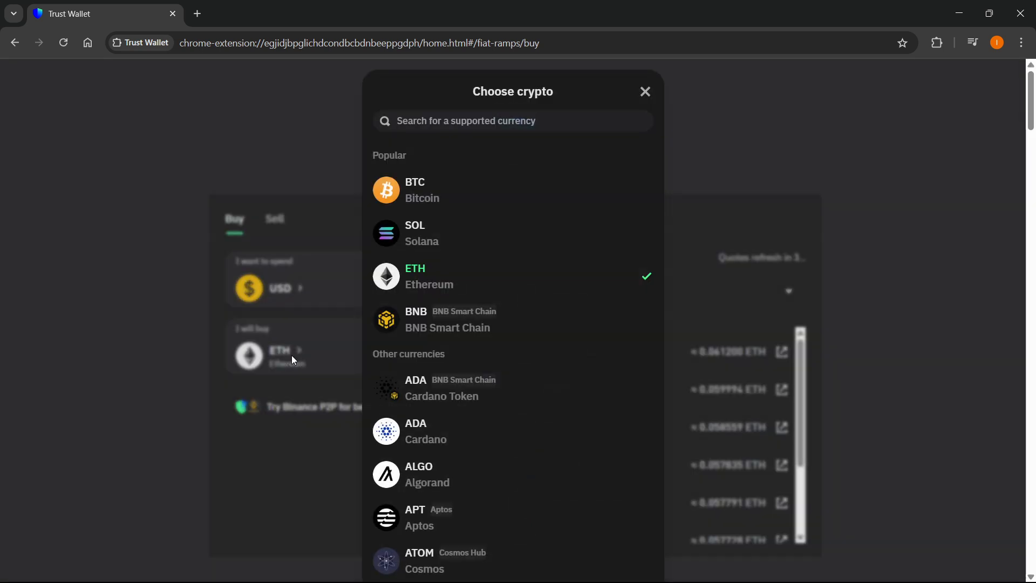
pyautogui.moveTo(458, 288)
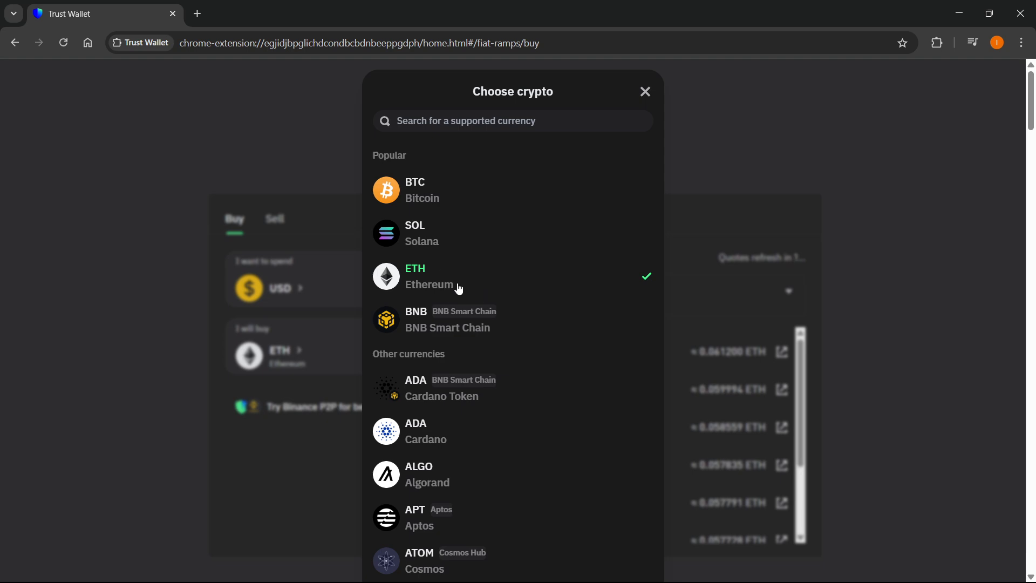
pyautogui.scroll(-3)
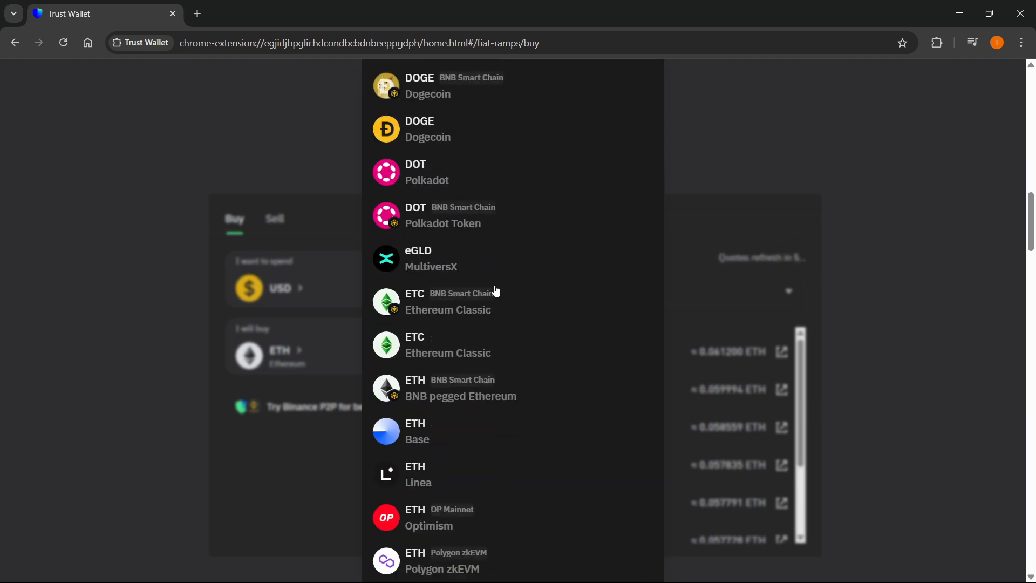
pyautogui.scroll(-3)
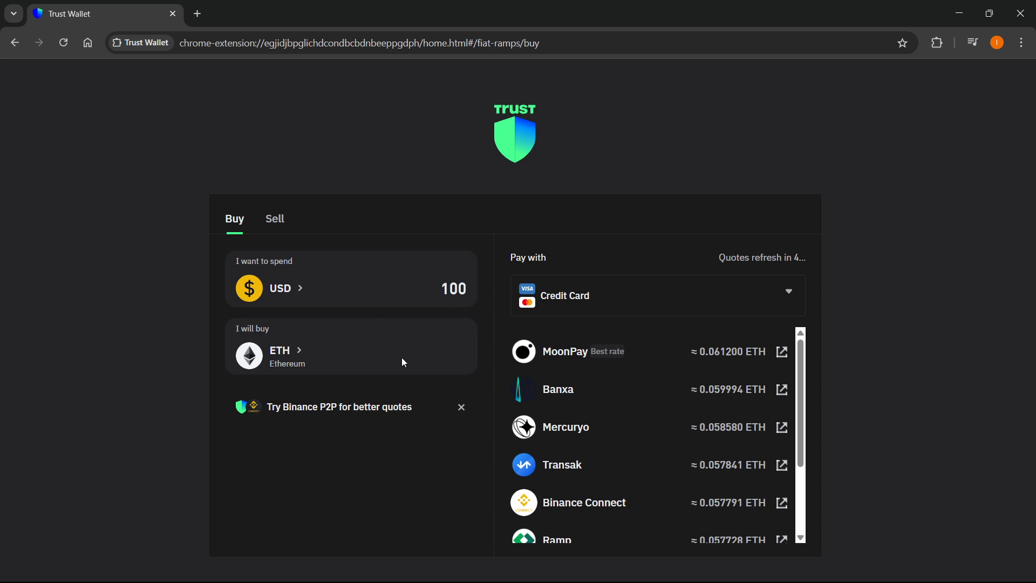
pyautogui.moveTo(660, 301)
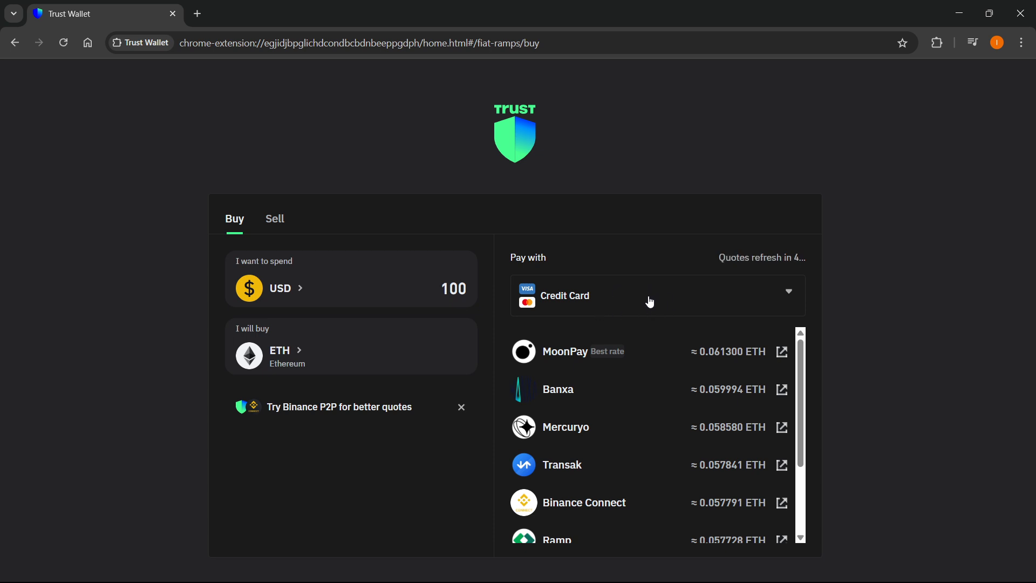
# - Choose Bank Transfer as the payment method, leaving the MoonPay ACH quote of ~0.0572 ETH
pyautogui.click(656, 296)
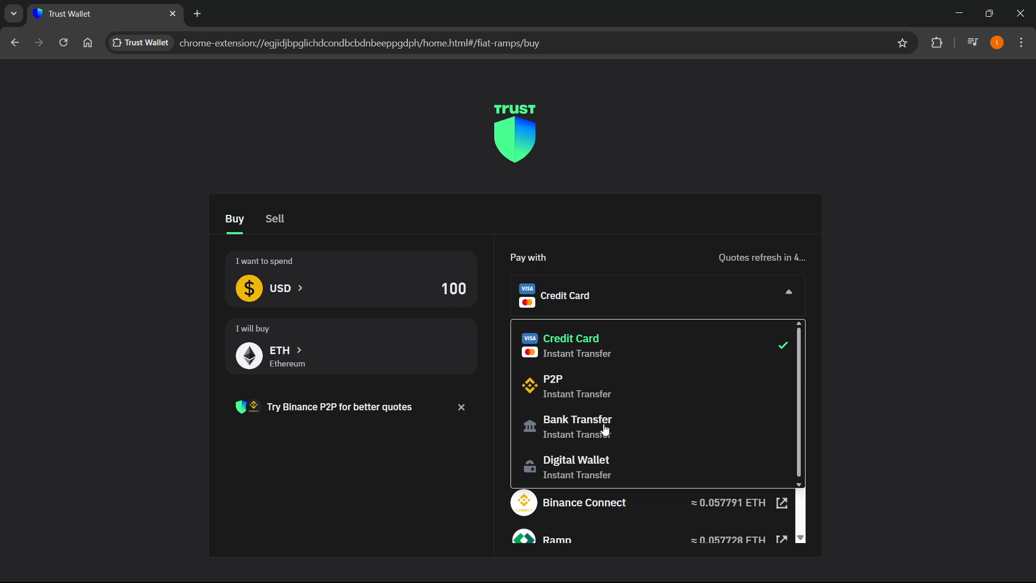
pyautogui.click(577, 420)
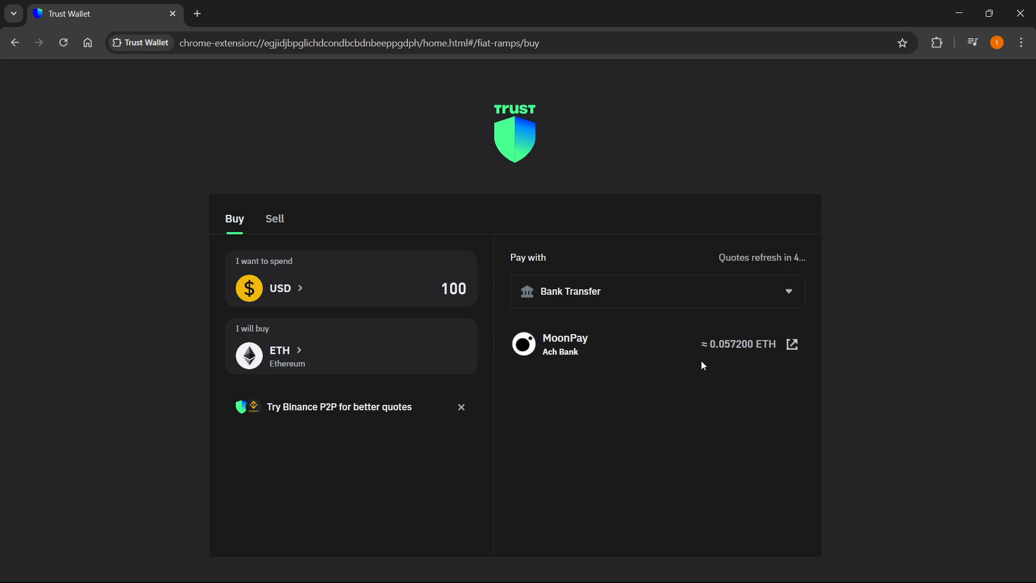
pyautogui.moveTo(595, 376)
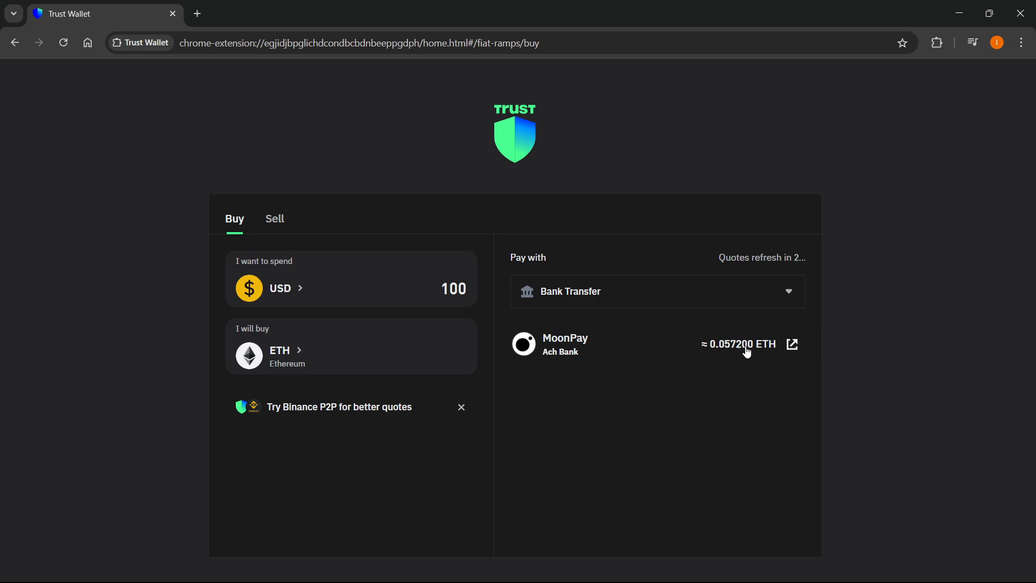
# - Select the MoonPay quote and sign in to MoonPay with a Google account
pyautogui.click(791, 344)
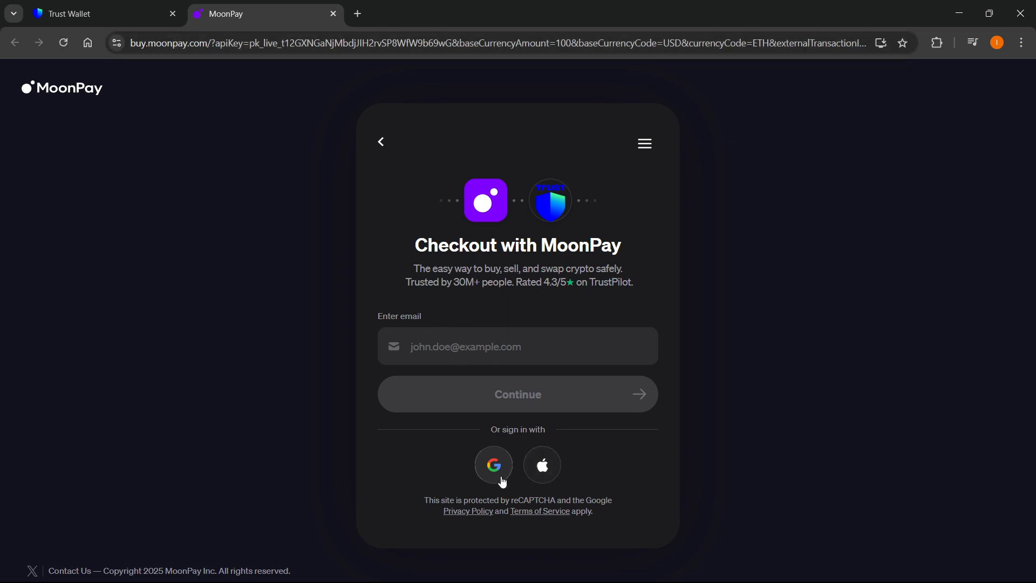
pyautogui.click(492, 465)
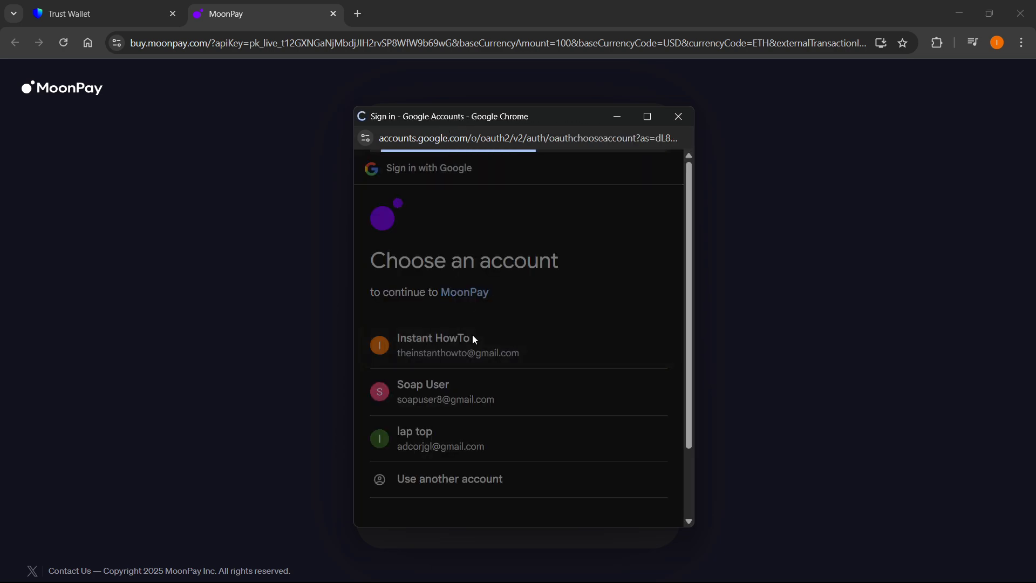
pyautogui.click(457, 345)
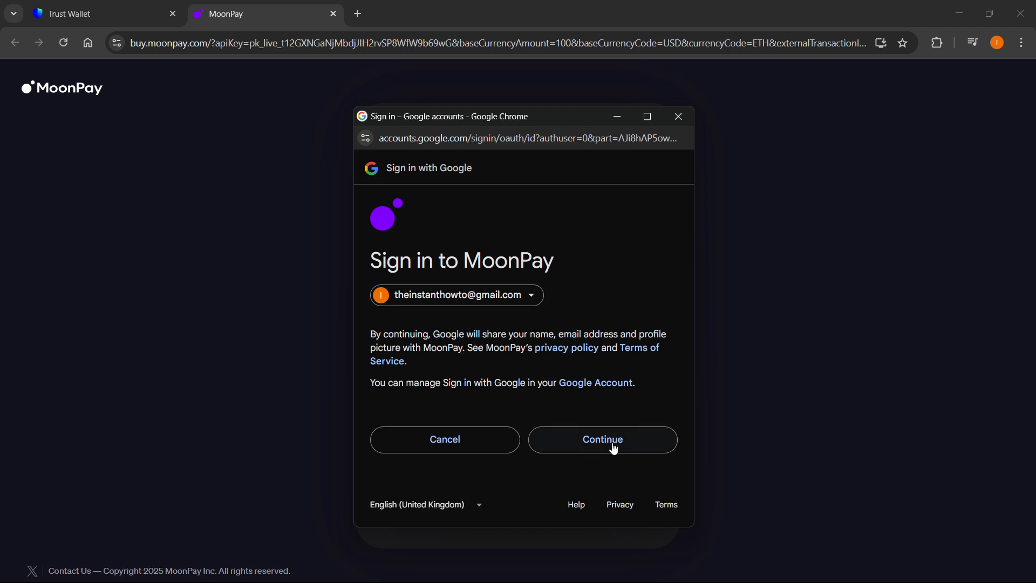
pyautogui.click(600, 439)
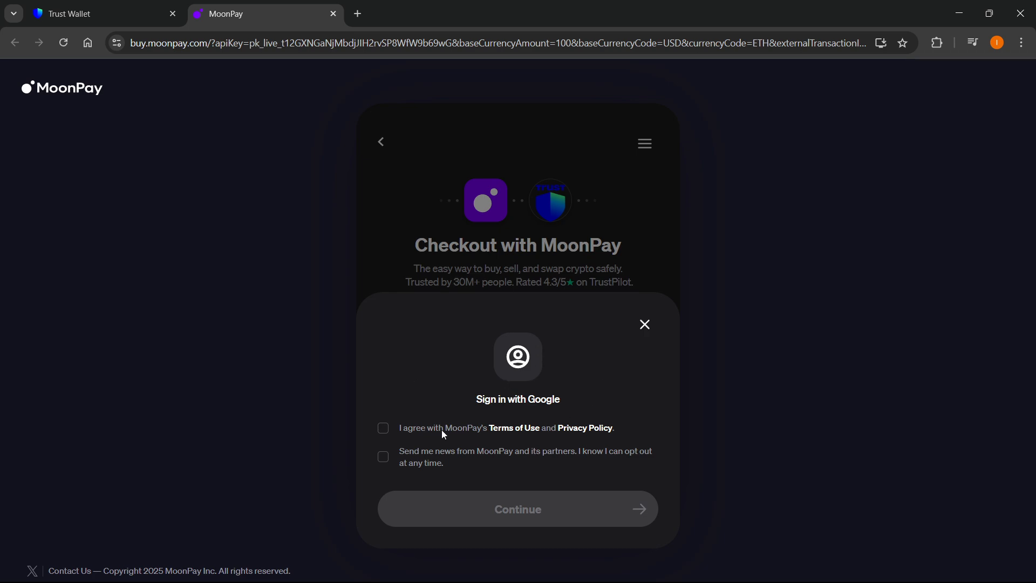
pyautogui.click(383, 428)
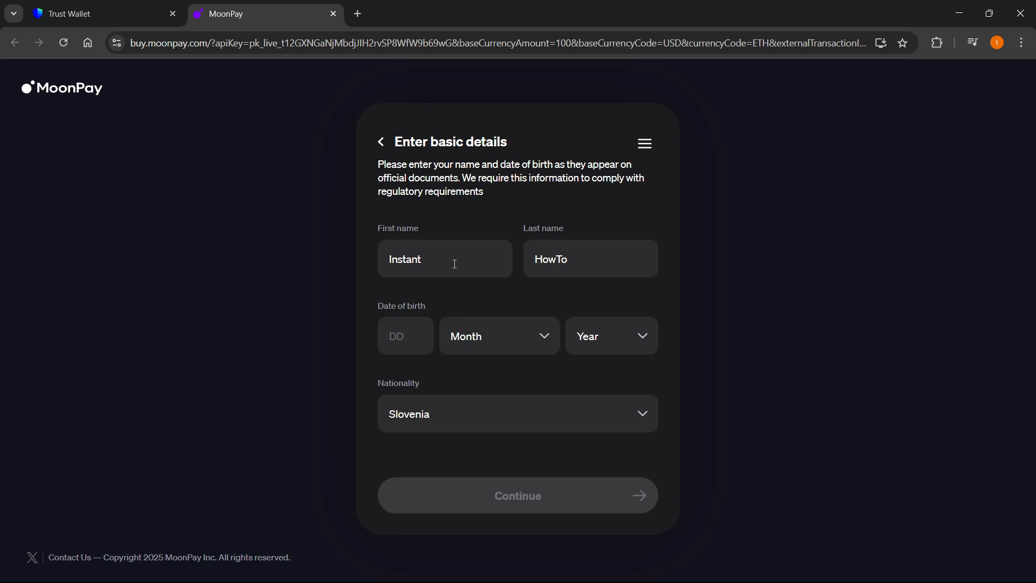
pyautogui.moveTo(468, 296)
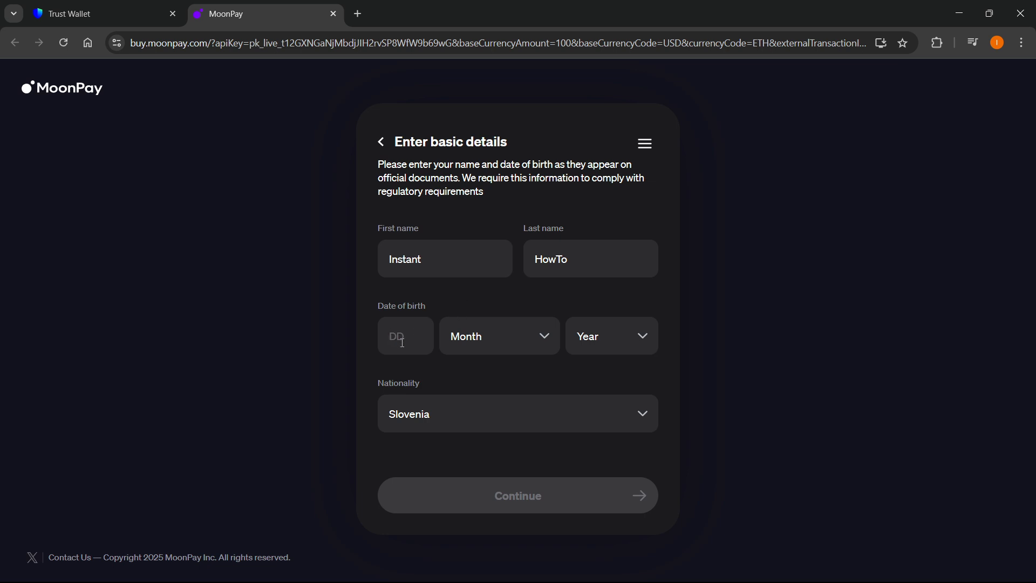
pyautogui.click(498, 336)
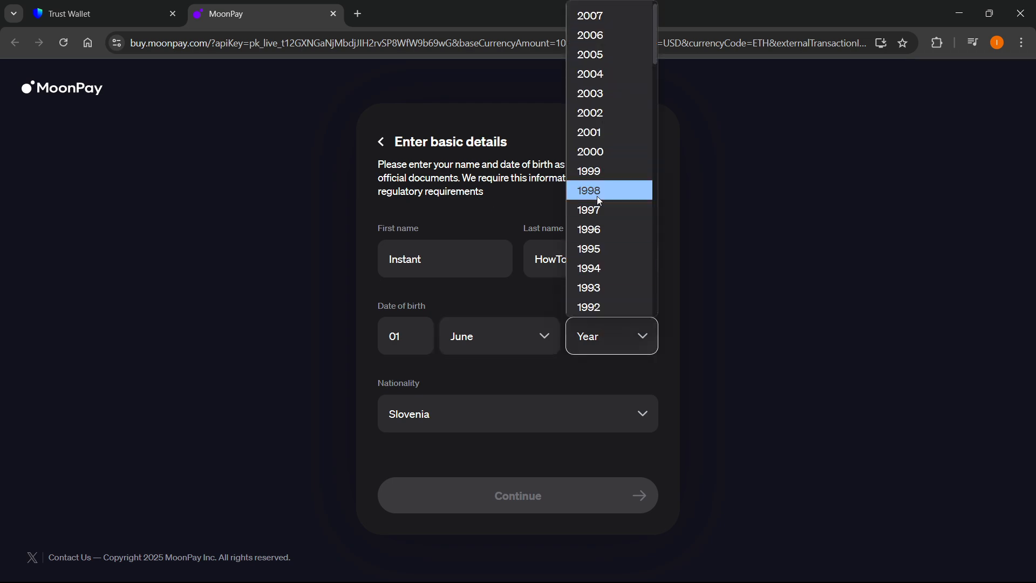
pyautogui.click(587, 248)
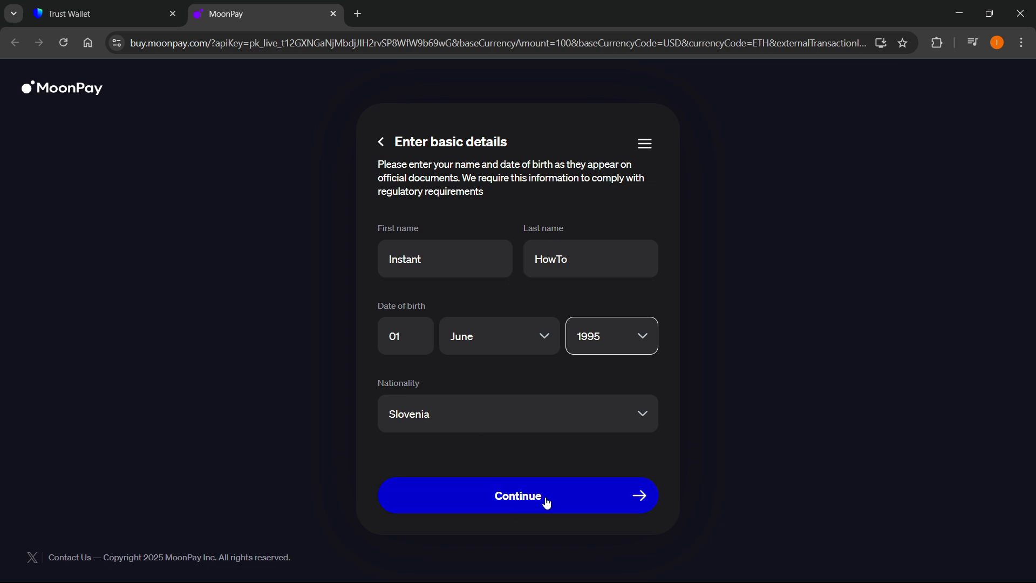
pyautogui.click(517, 496)
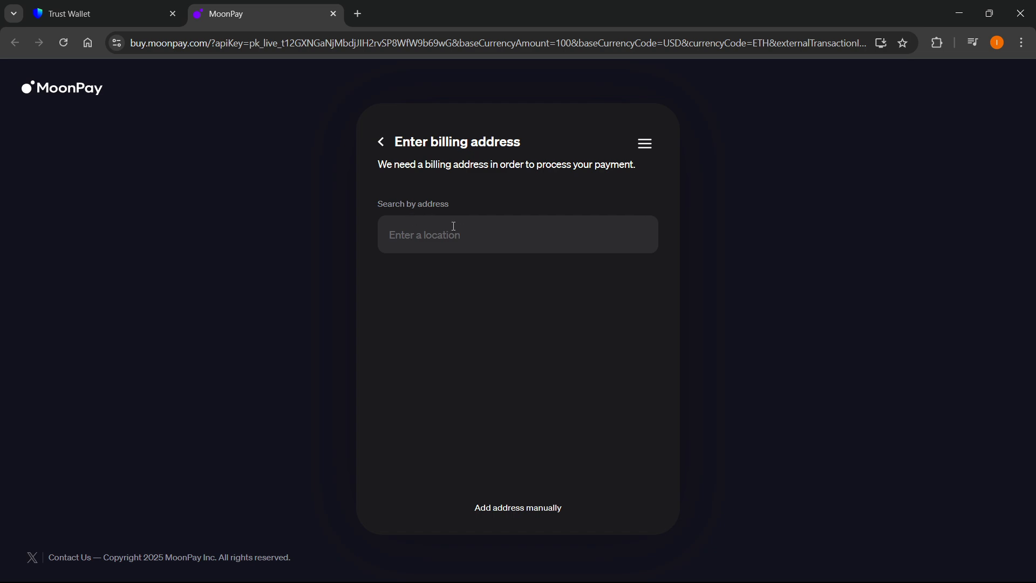
pyautogui.moveTo(458, 262)
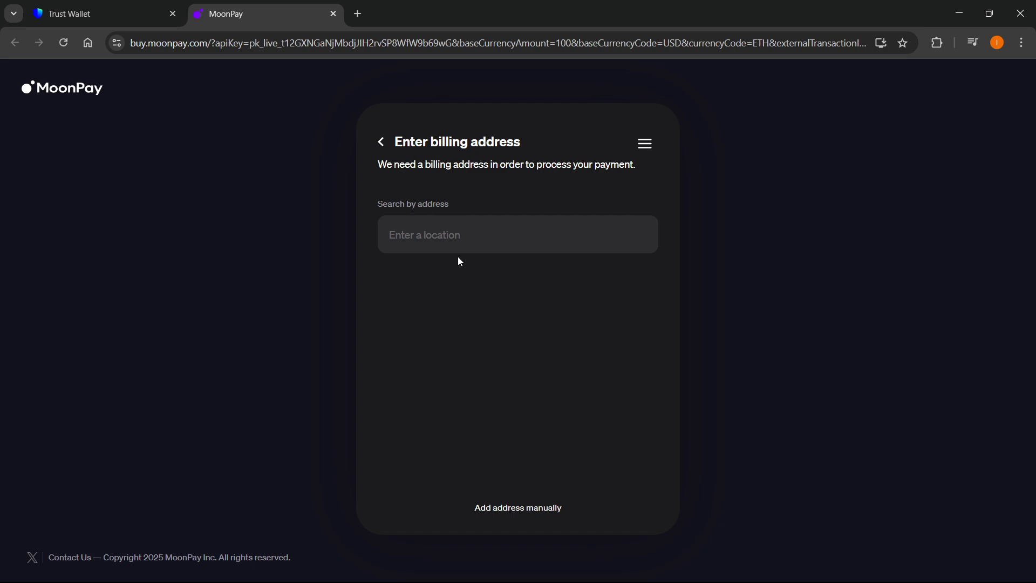
# - Switch the billing address search to manual entry, with Country prefilled as Slovenia
pyautogui.click(518, 235)
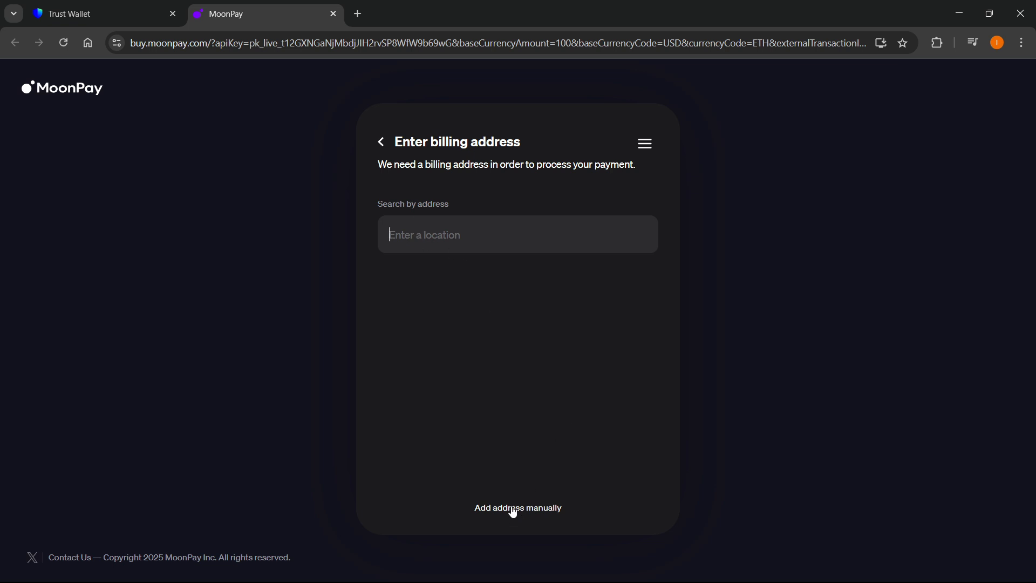
pyautogui.click(518, 507)
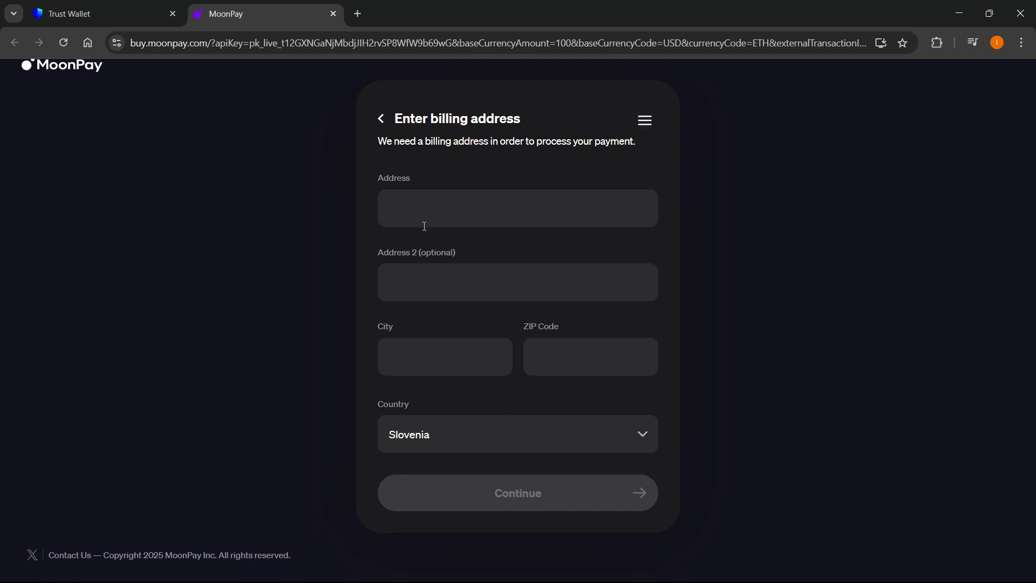
pyautogui.moveTo(641, 126)
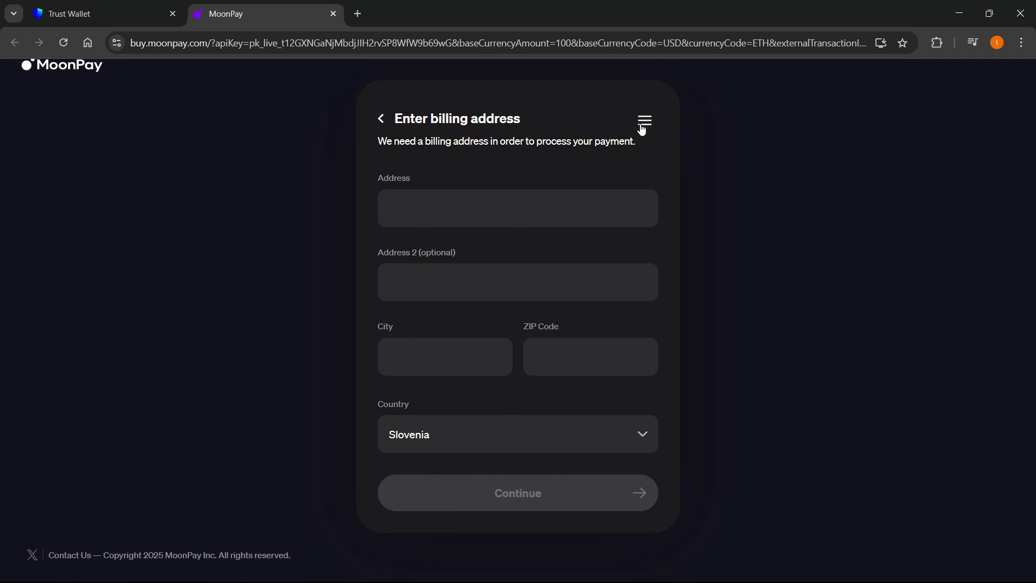
pyautogui.moveTo(582, 405)
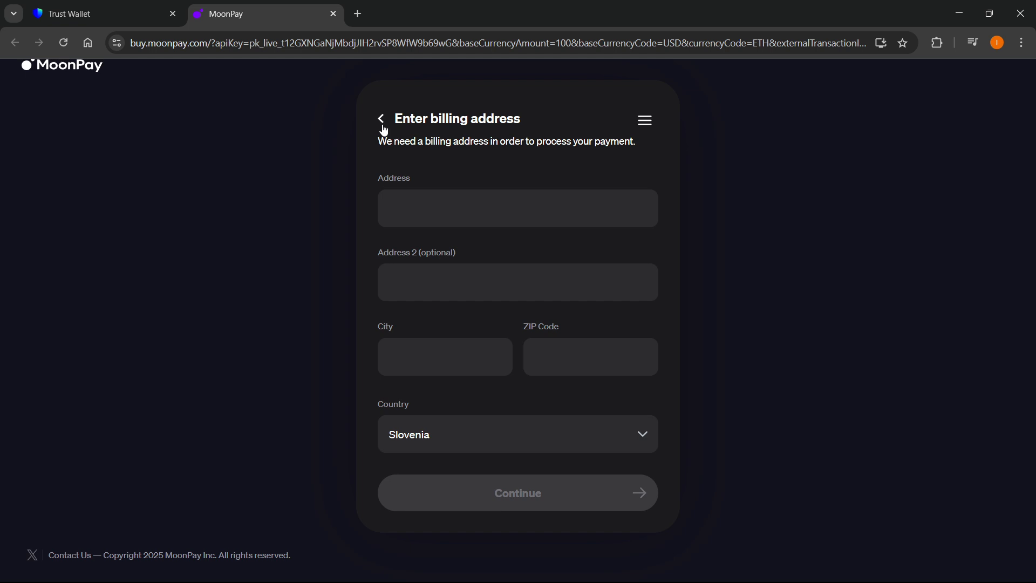
pyautogui.moveTo(382, 121)
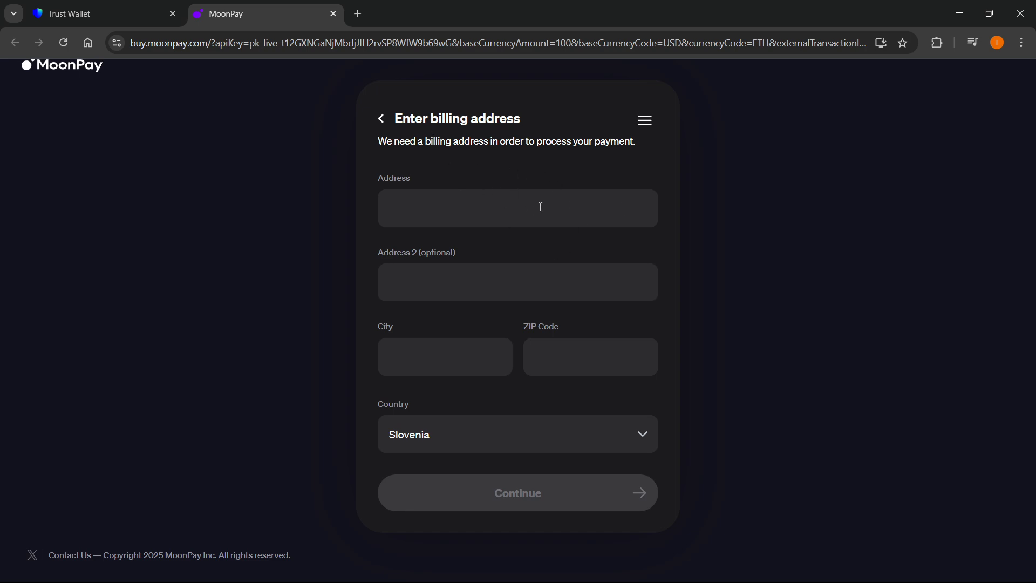
pyautogui.moveTo(562, 343)
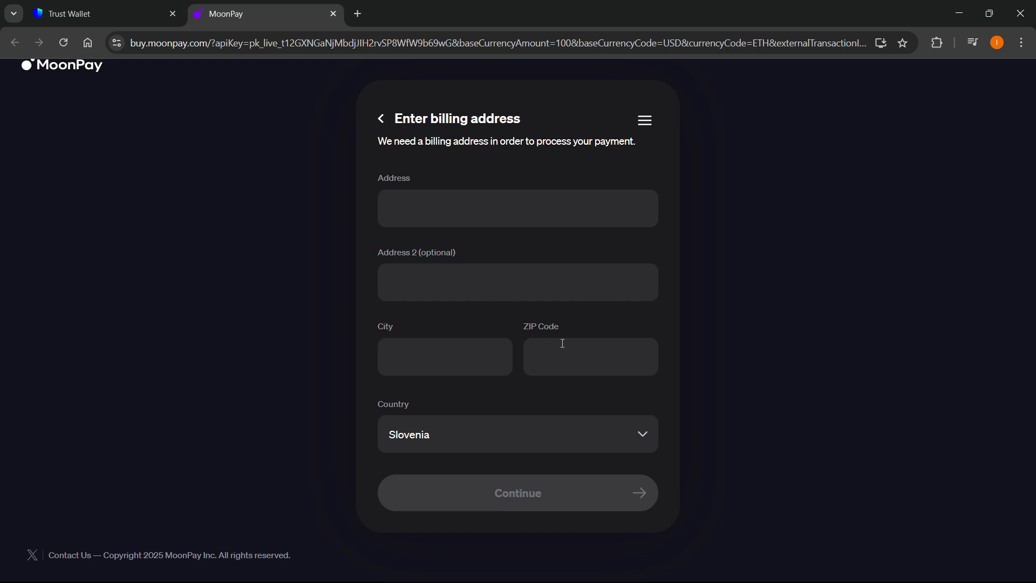
pyautogui.moveTo(465, 138)
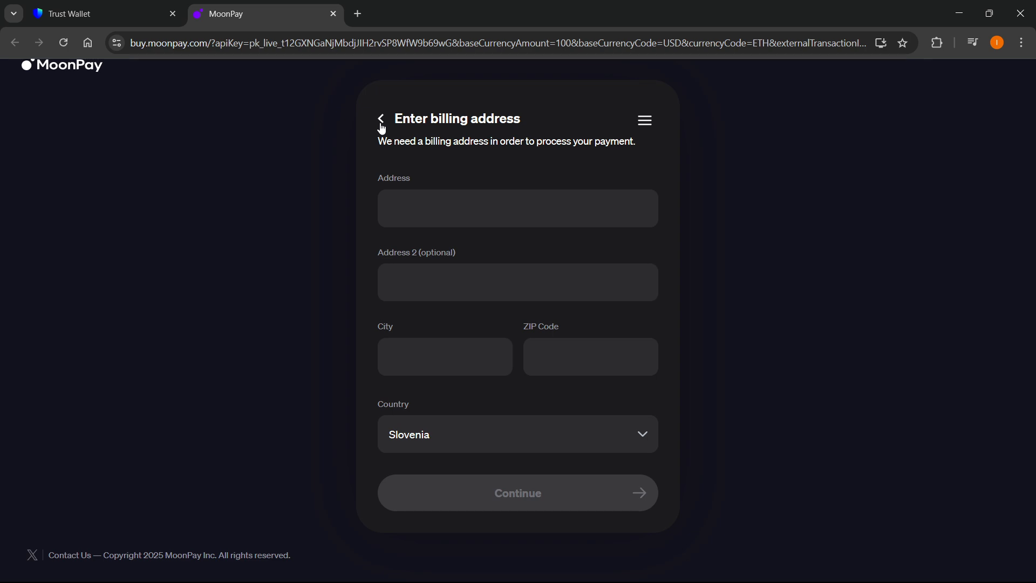
pyautogui.moveTo(435, 101)
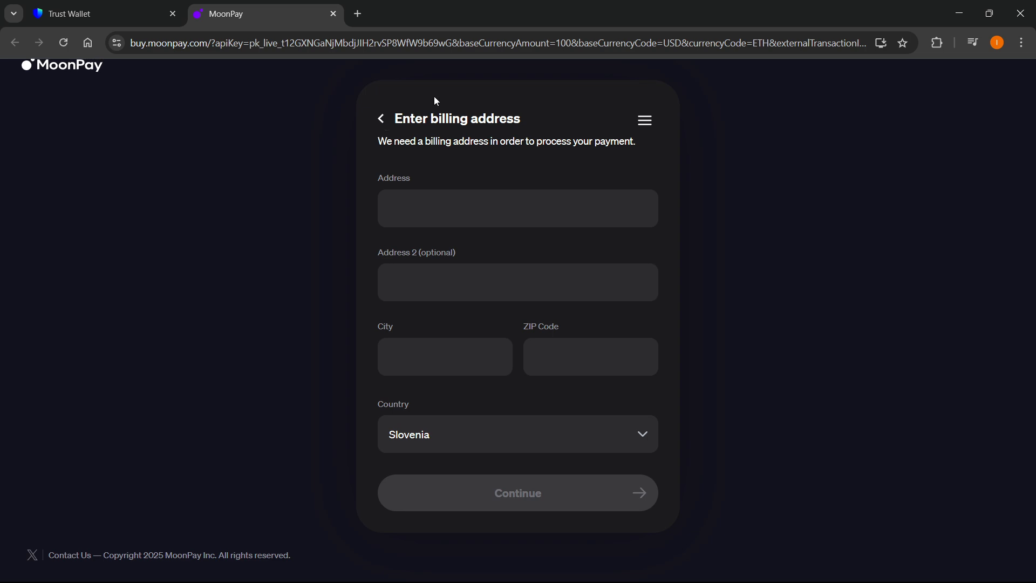